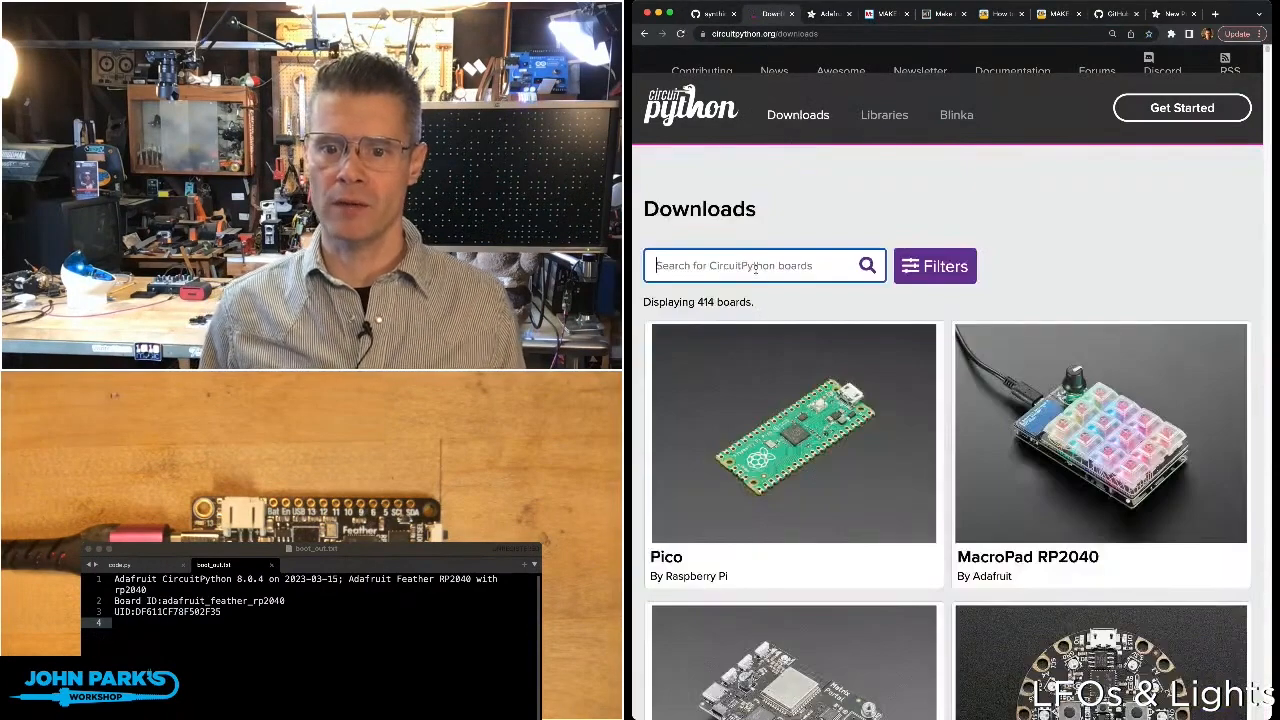
- Search the Downloads page for 'feather' to find the Feather RP2040 board
{"action": "type", "text": "feather"}
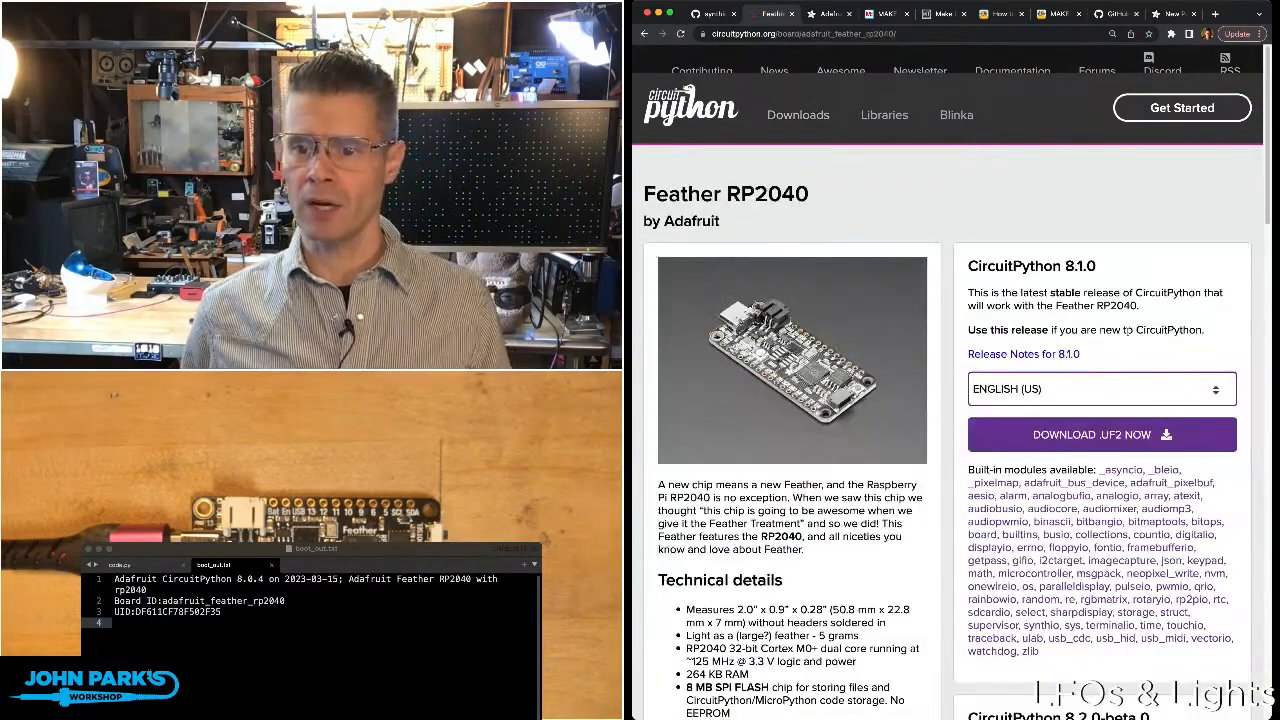
{"action": "scroll", "scroll_direction": "down", "scroll_amount": 3}
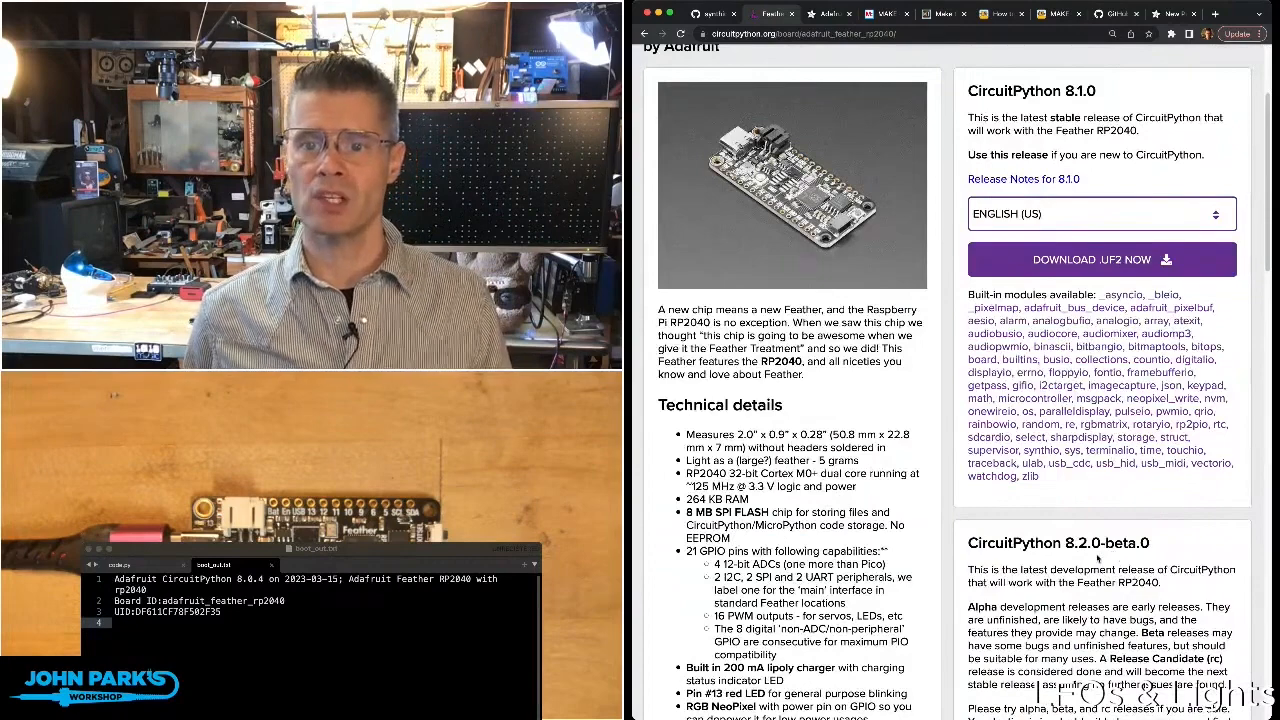
{"action": "left_click", "coordinate": [710, 13]}
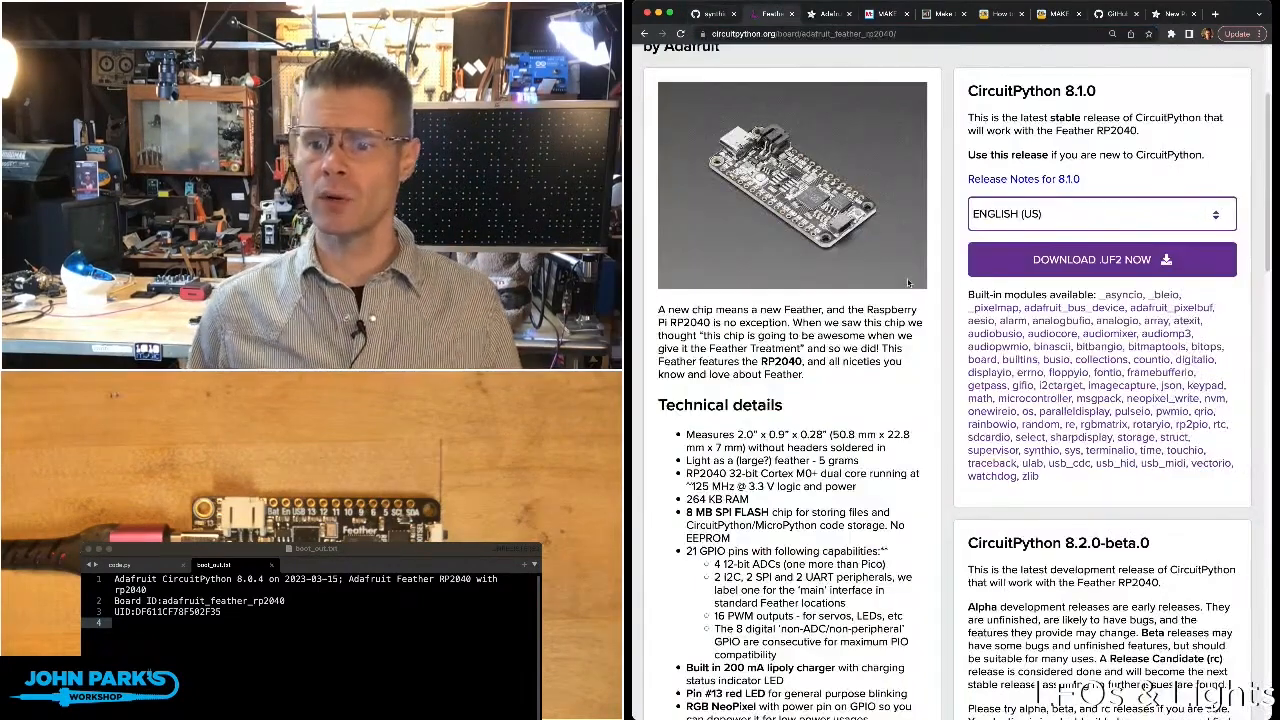
{"action": "scroll", "scroll_direction": "down", "scroll_amount": 3}
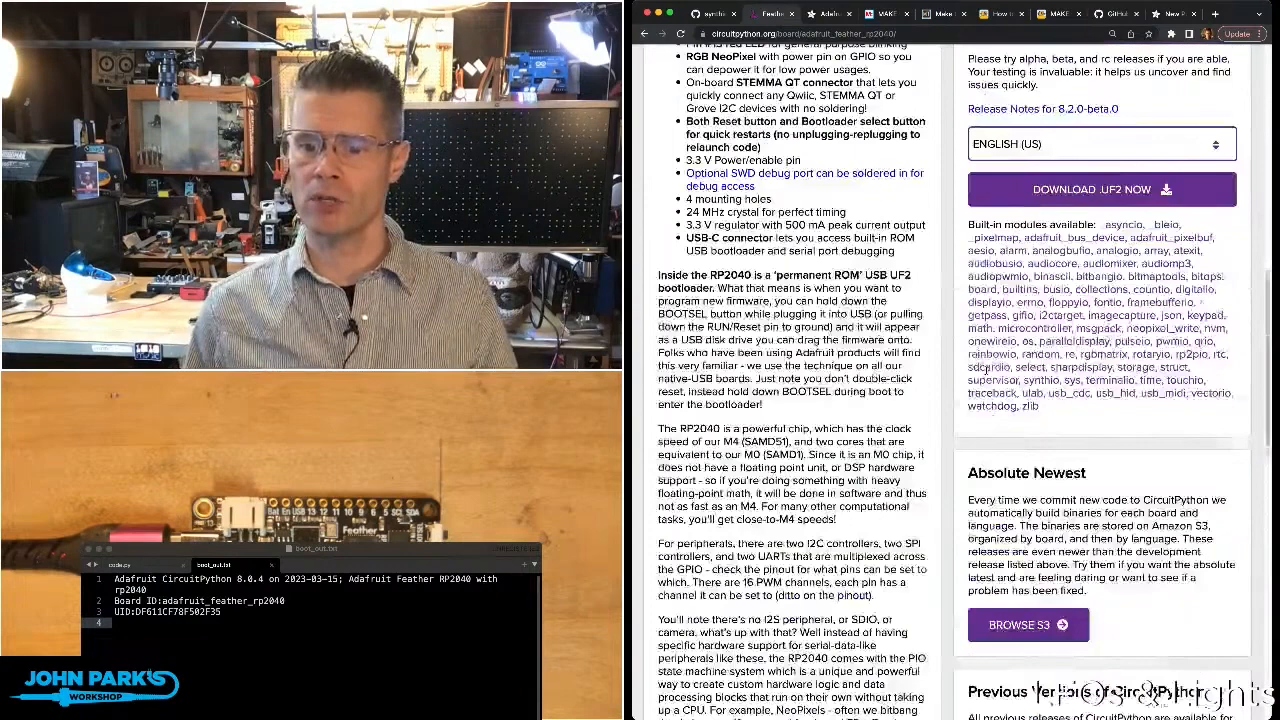
- Browse the Absolute Newest Feather RP2040 builds on Amazon S3
{"action": "scroll", "scroll_direction": "down", "scroll_amount": 3}
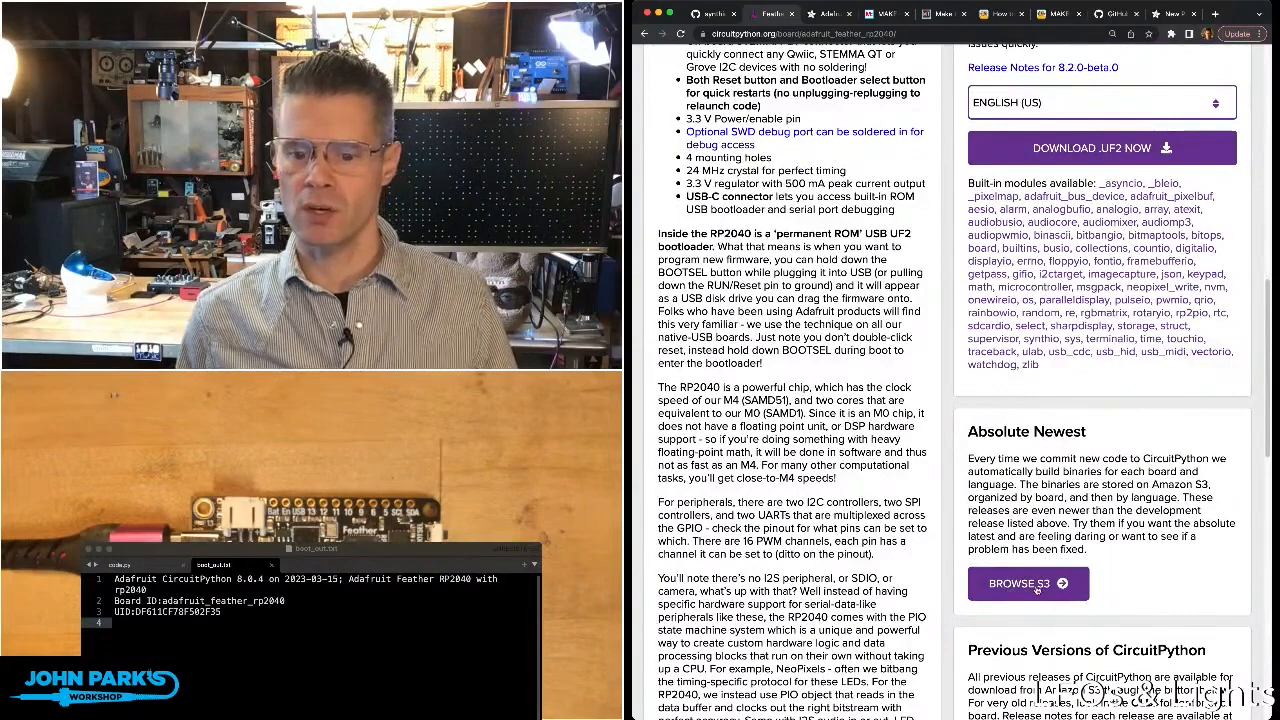
{"action": "left_click", "coordinate": [1020, 583]}
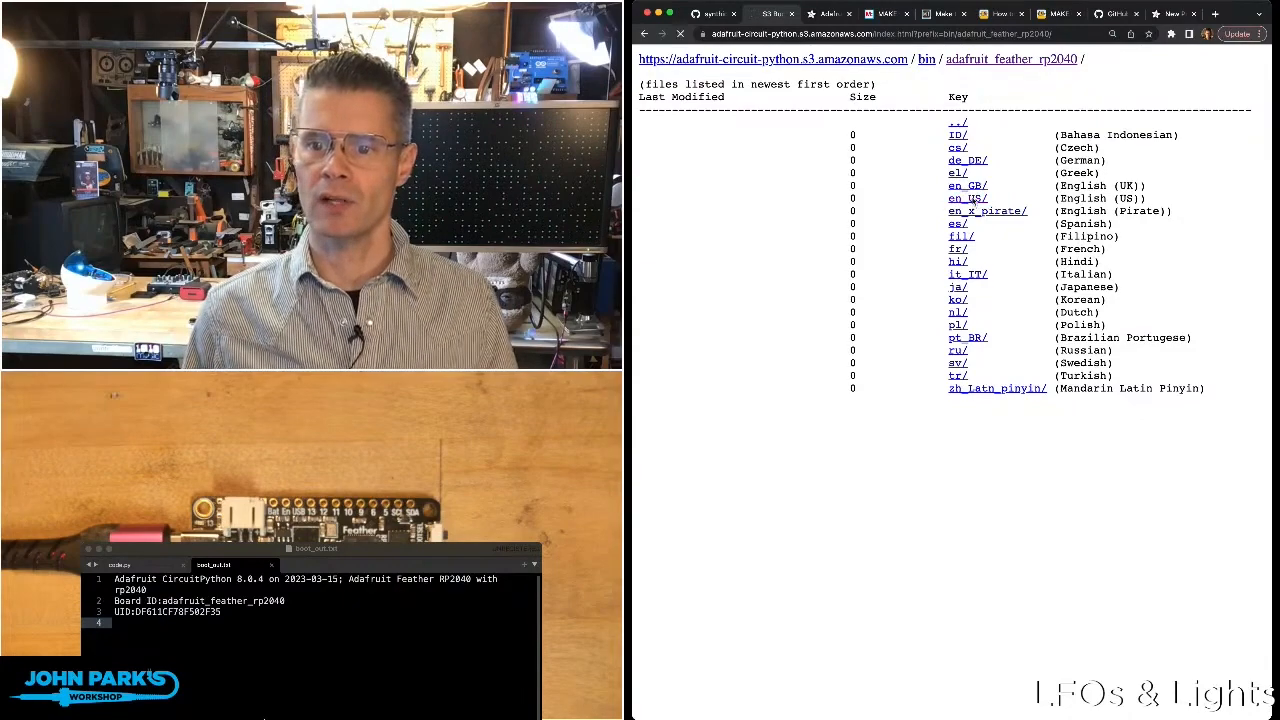
- Open the en_US/ folder in the adafruit_feather_rp2040 S3 listing
{"action": "left_click", "coordinate": [966, 198]}
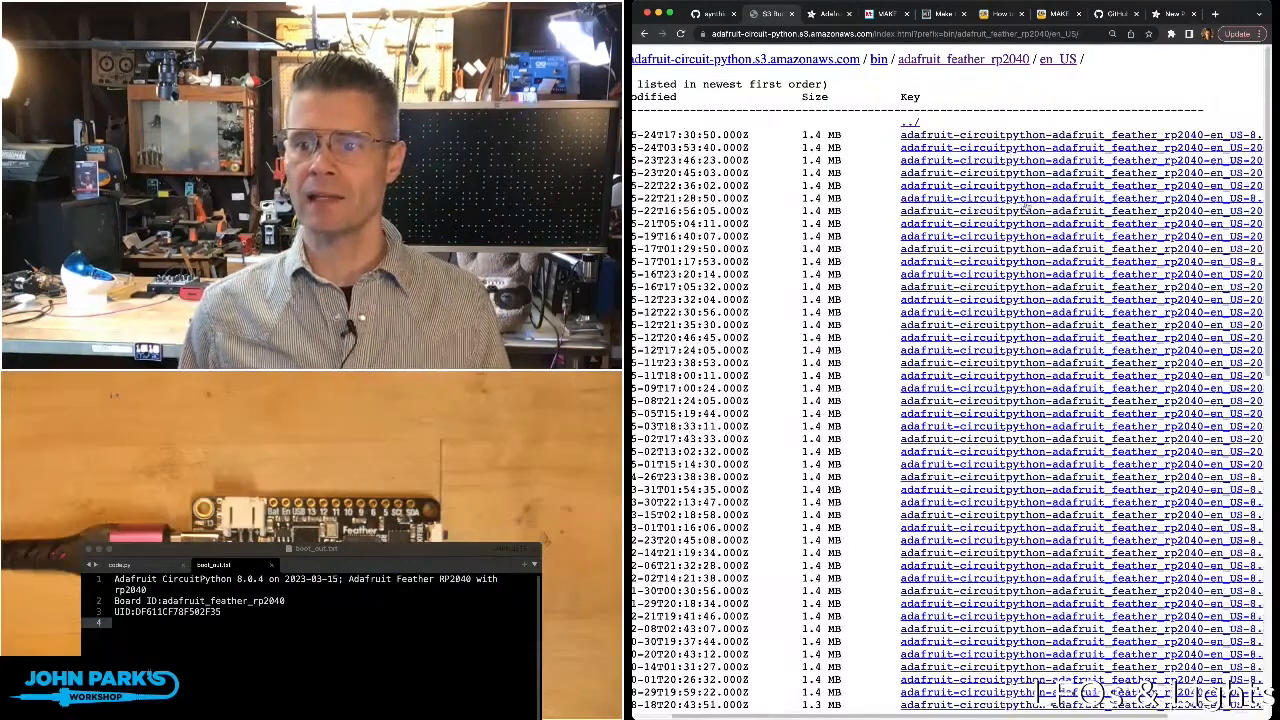